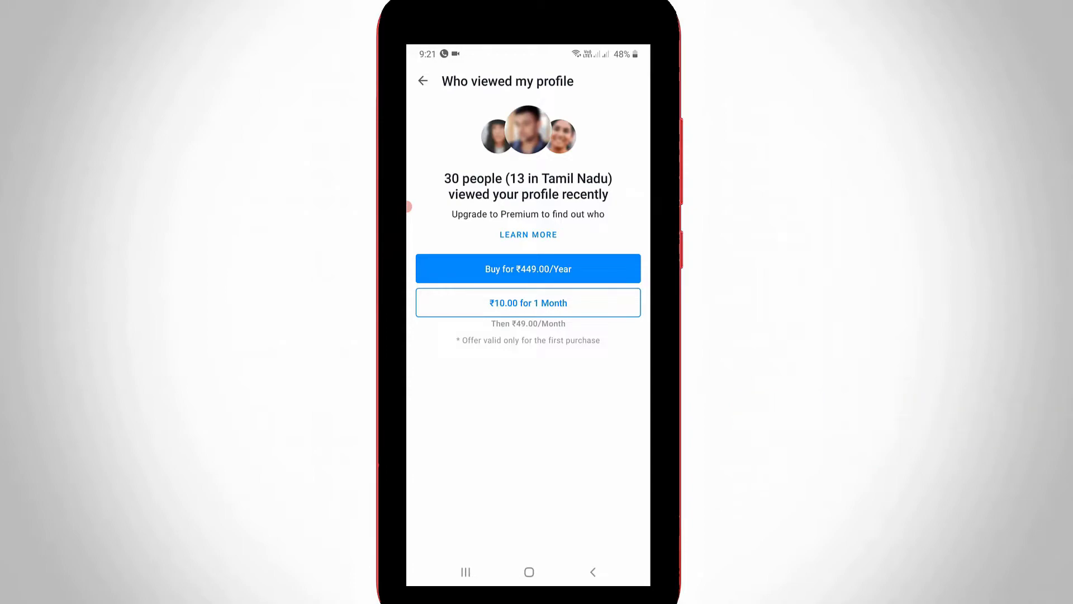
Exit Truecaller's Who viewed my profile page and bring up Truecaller's shortcut options
click(528, 571)
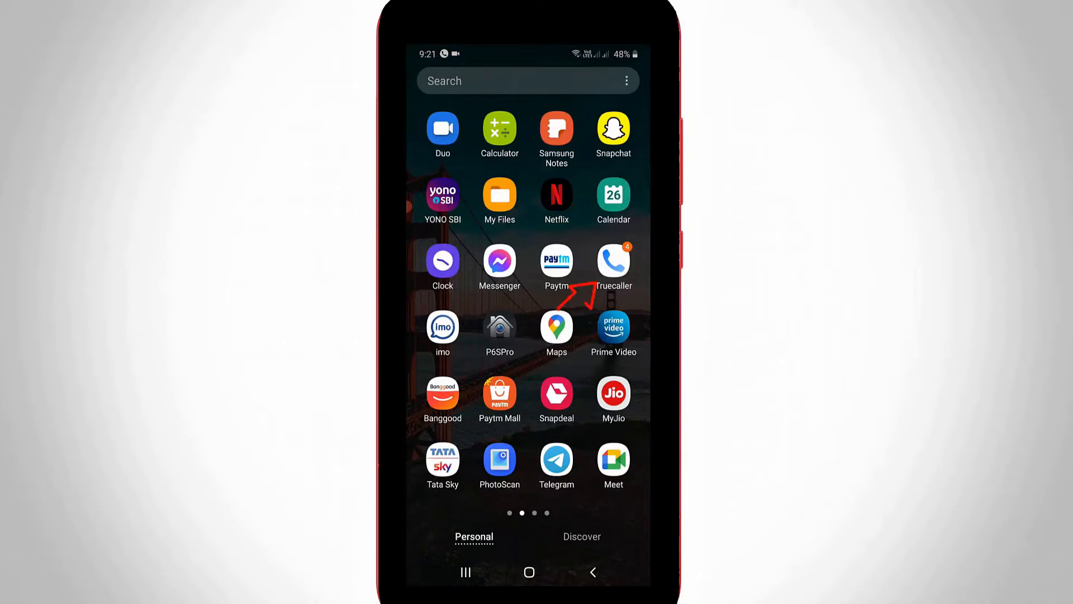
click(613, 265)
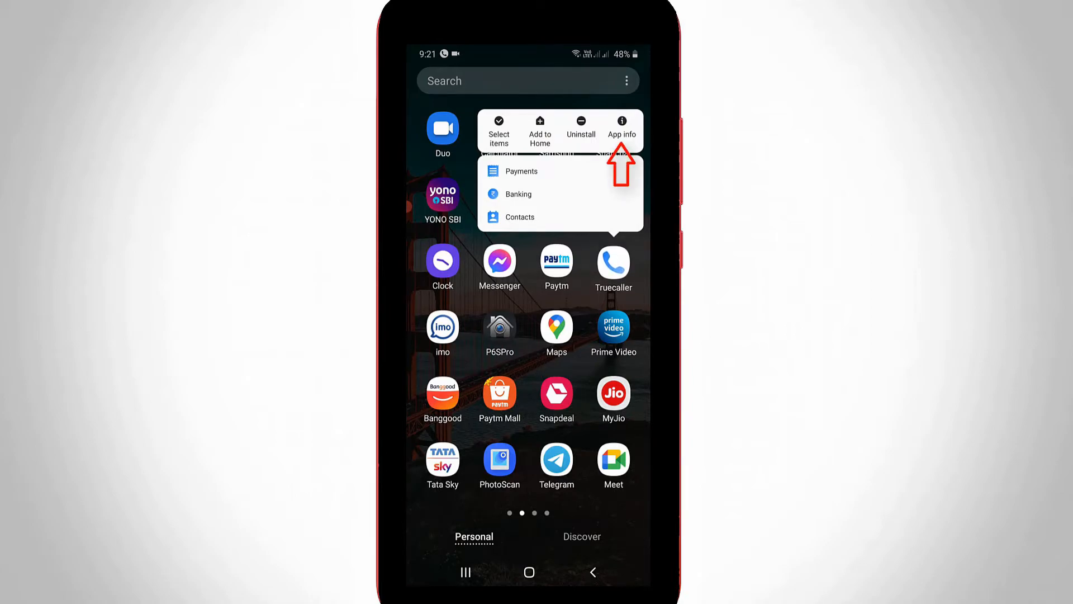
Open Truecaller's App info page and its Notifications settings
click(622, 130)
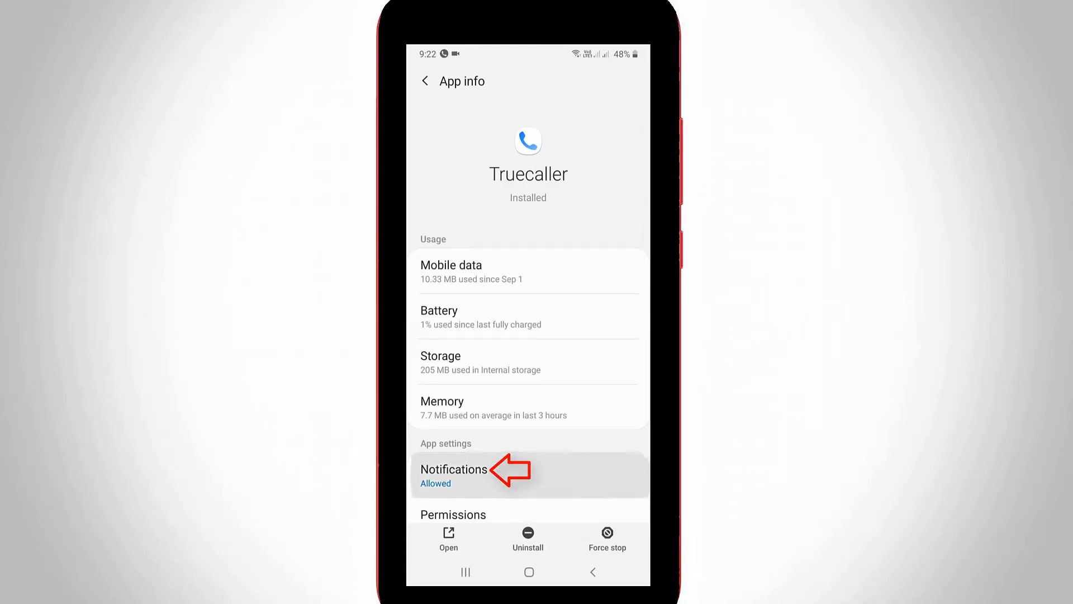
click(454, 470)
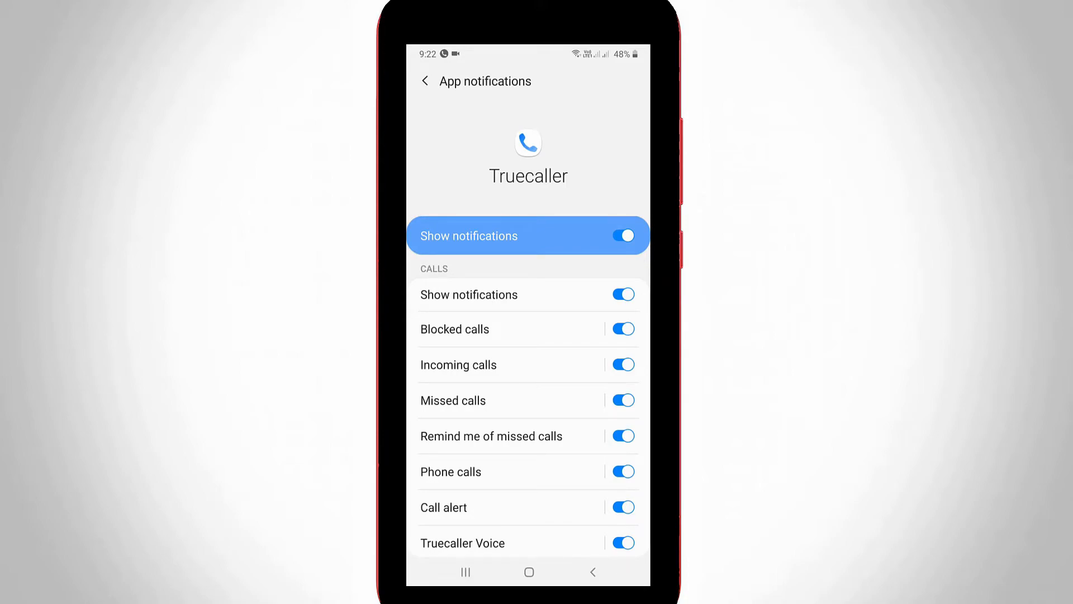
Scroll to the Other section and turn off the Who Viewed Me toggle
scroll(down, 3)
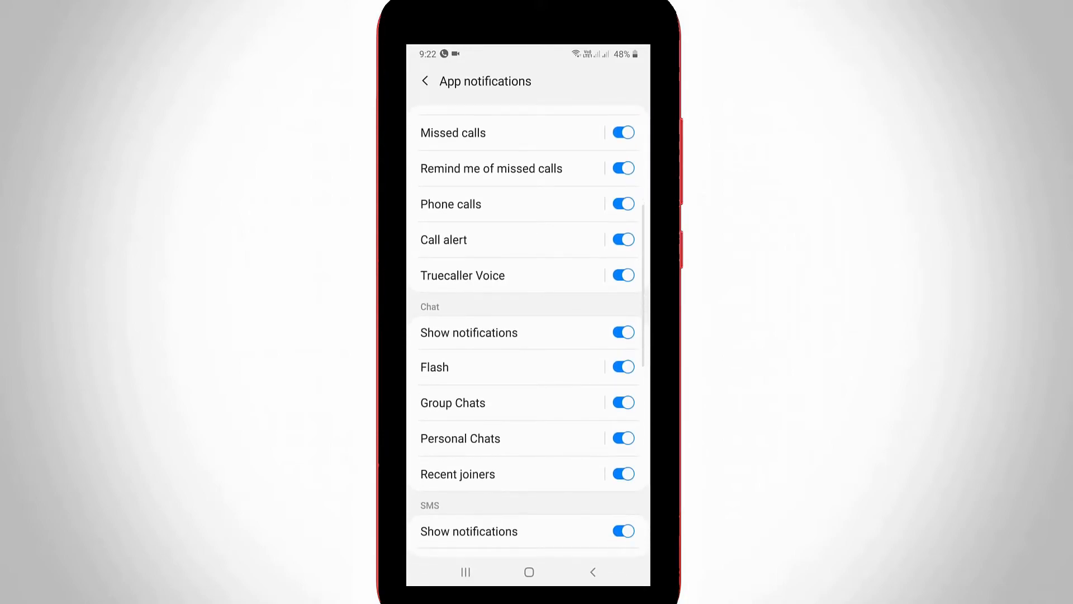
scroll(down, 3)
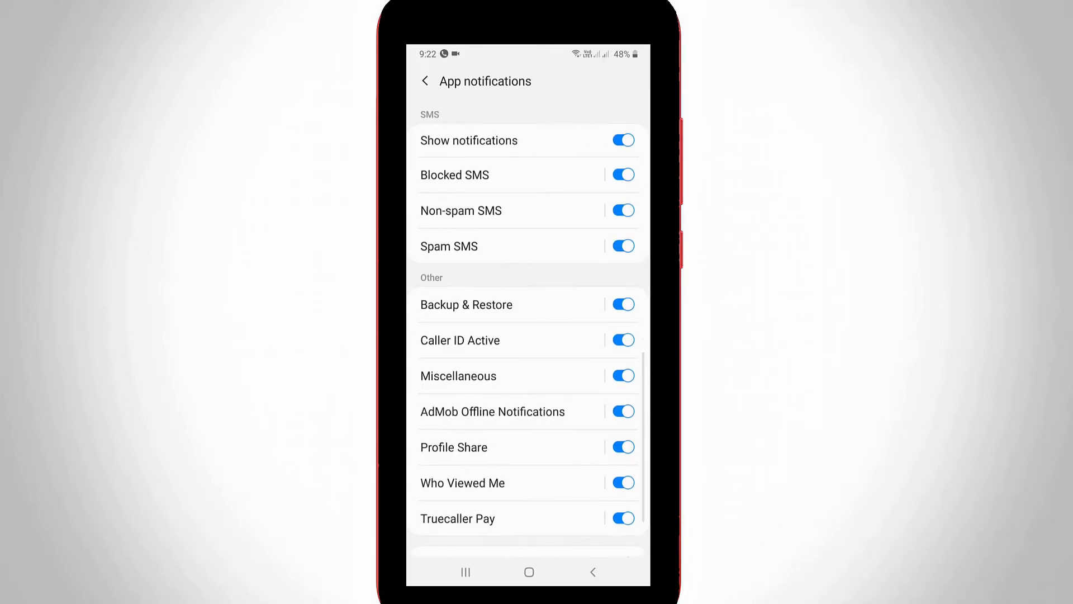
scroll(down, 3)
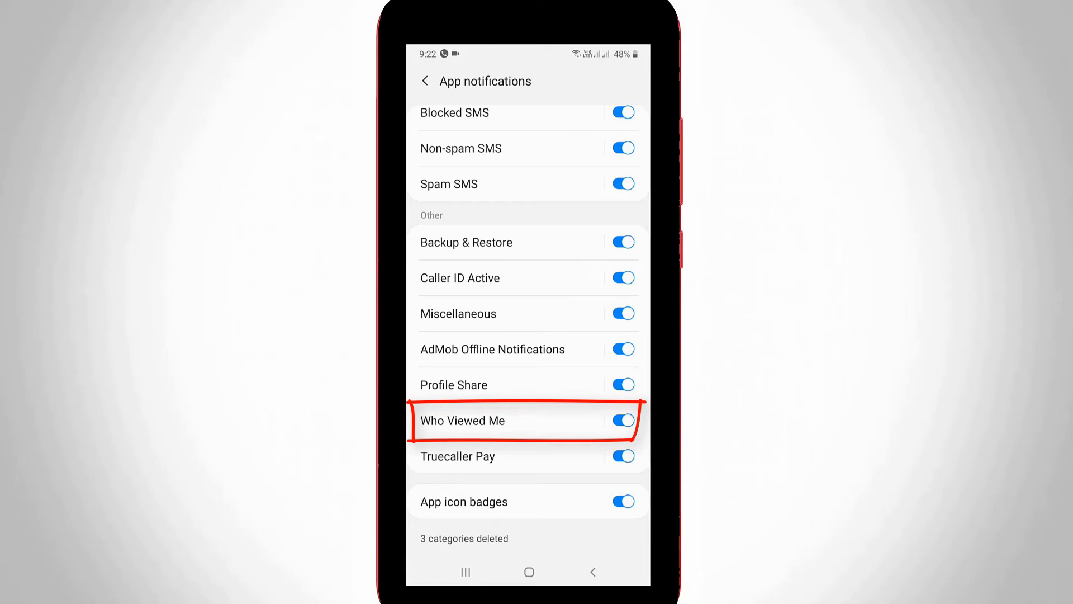
click(622, 421)
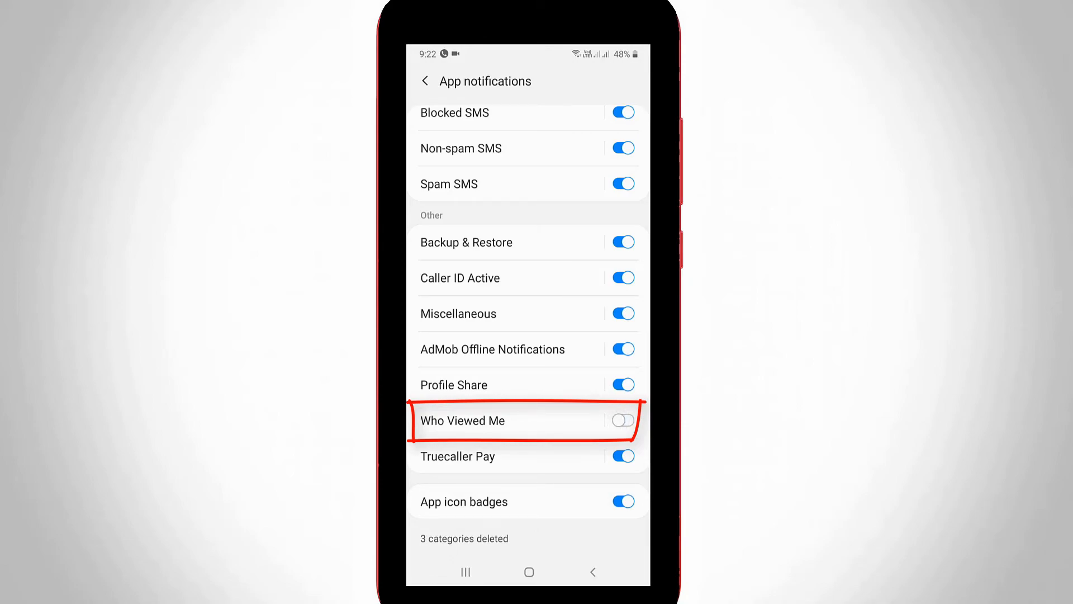